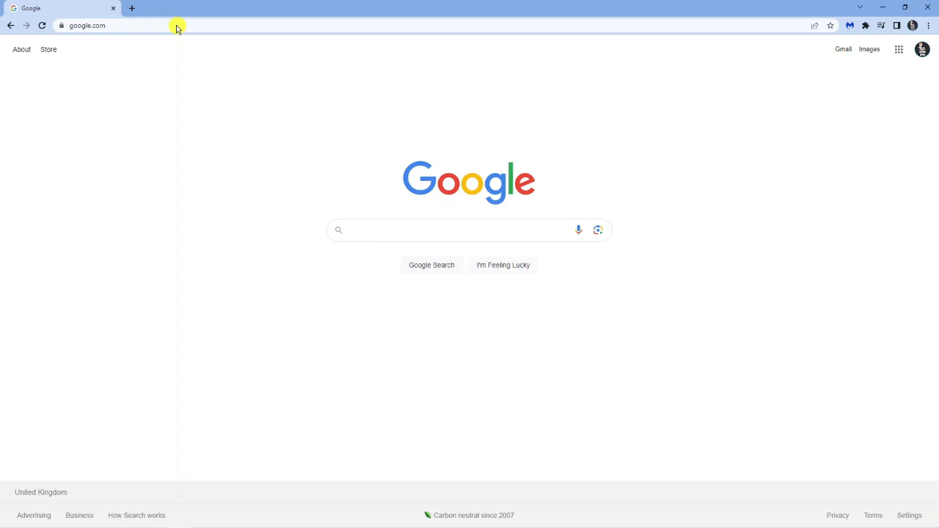
pyautogui.moveTo(408, 220)
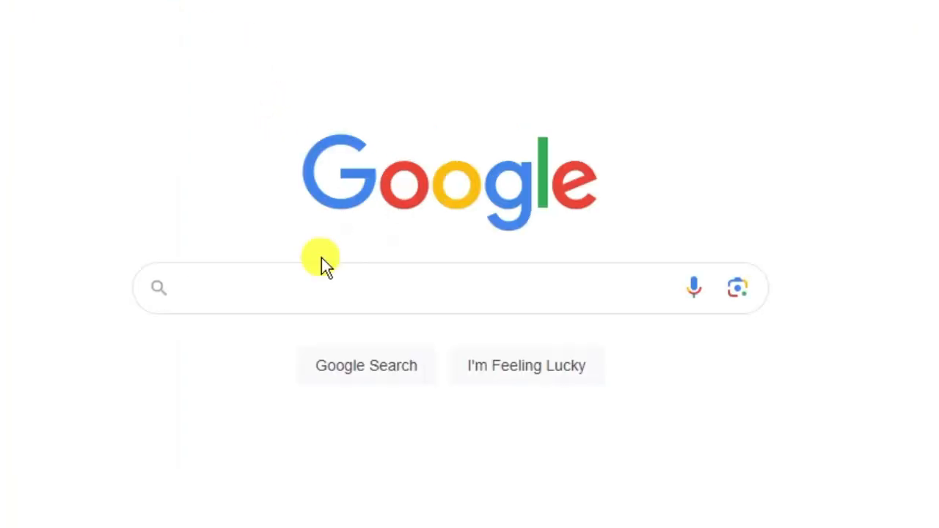
# - Search Google for 'download ea app' using the 'download ea' suggestion
pyautogui.write('down')
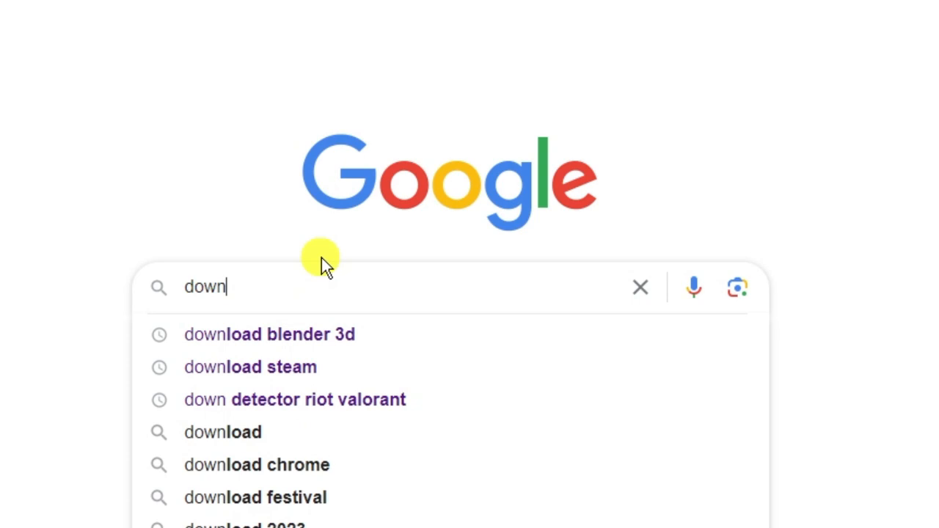
pyautogui.write('load ea')
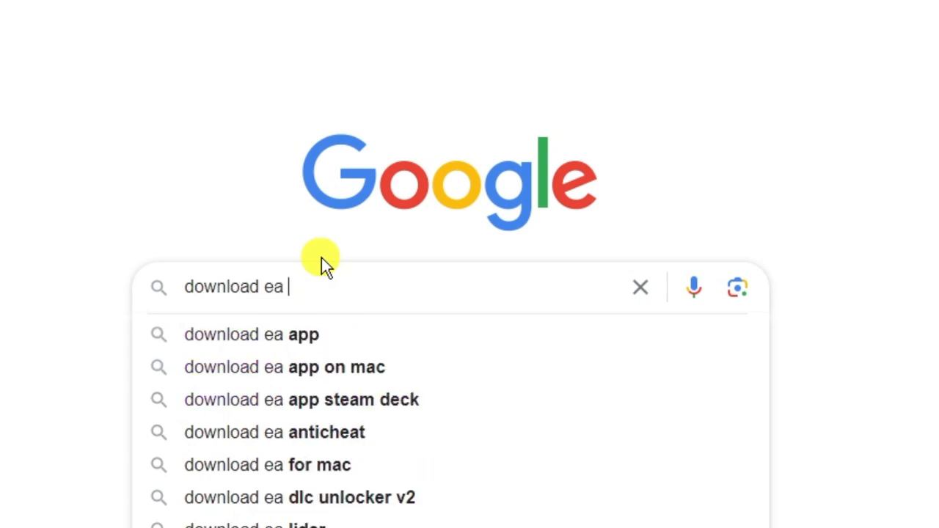
pyautogui.click(252, 335)
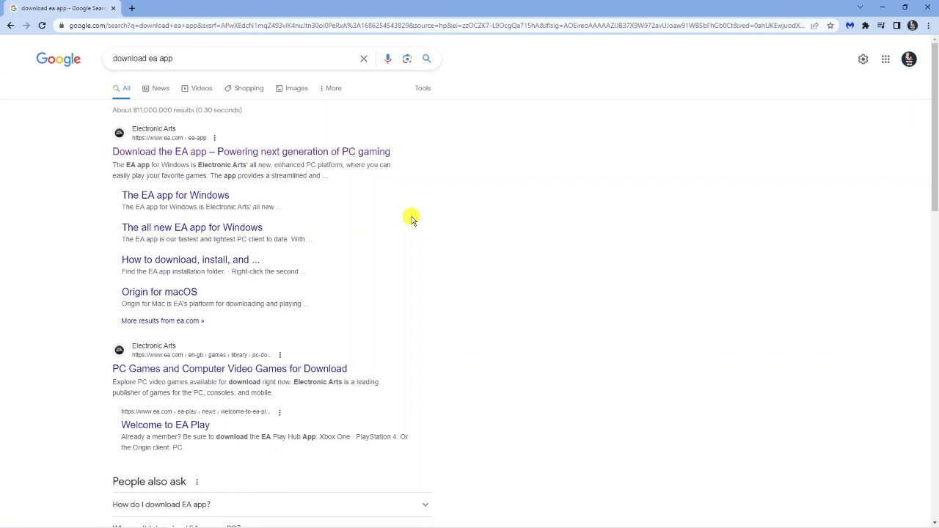
pyautogui.moveTo(372, 154)
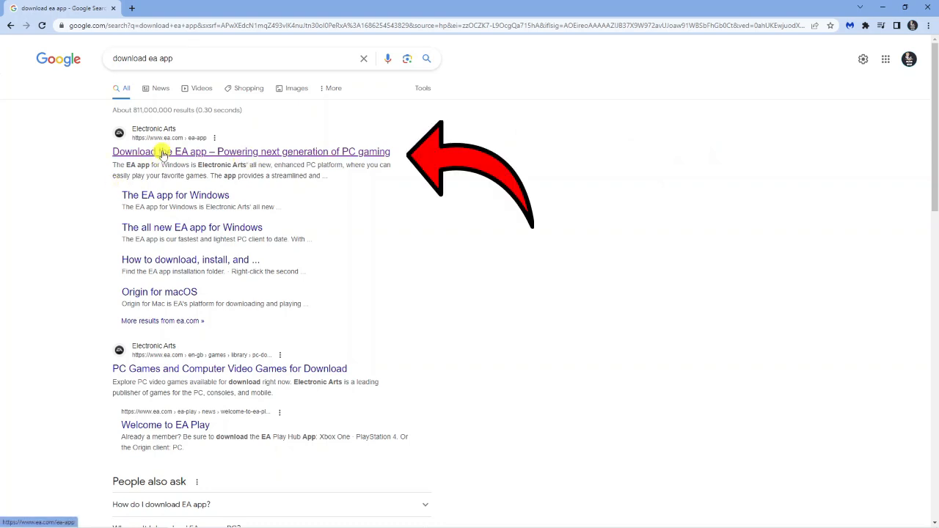
# - Open the top result, the official EA app download page on ea.com
pyautogui.click(251, 151)
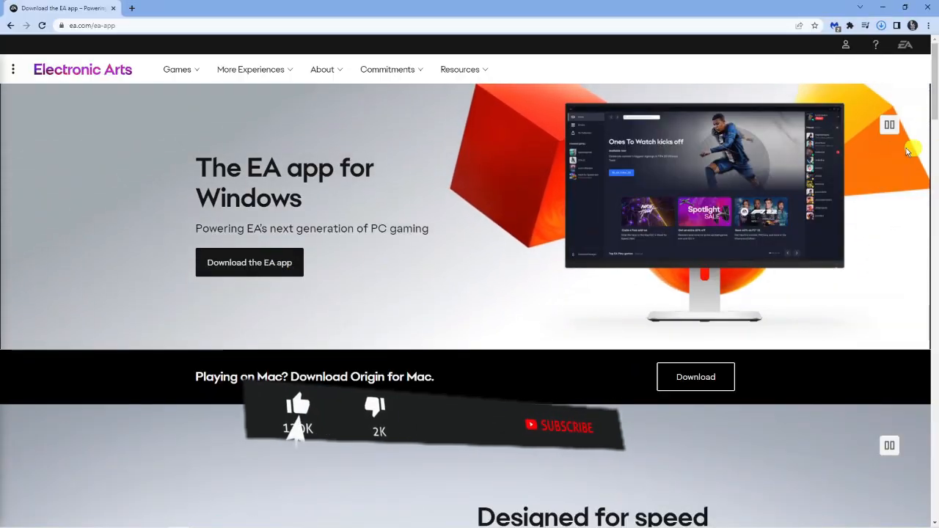
# - Download the EA app Windows installer and locate it in Chrome's downloads
pyautogui.click(880, 25)
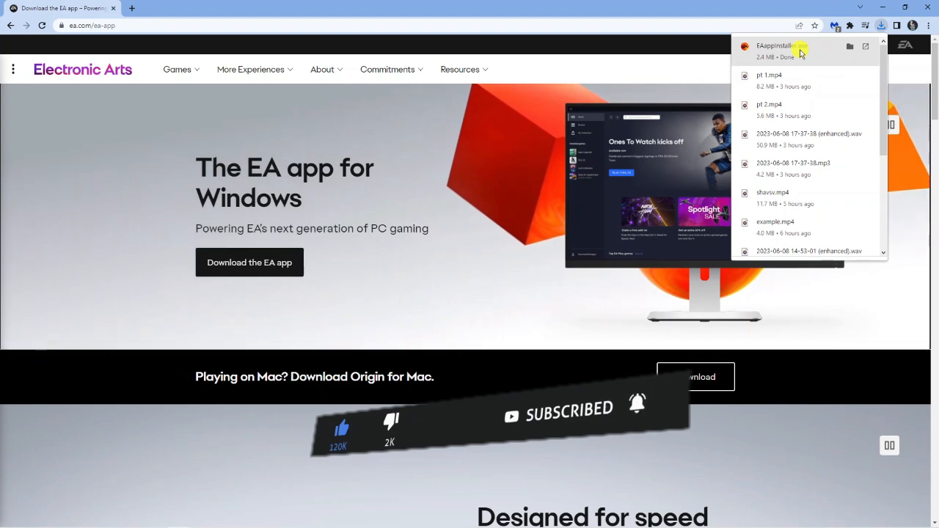
pyautogui.click(531, 136)
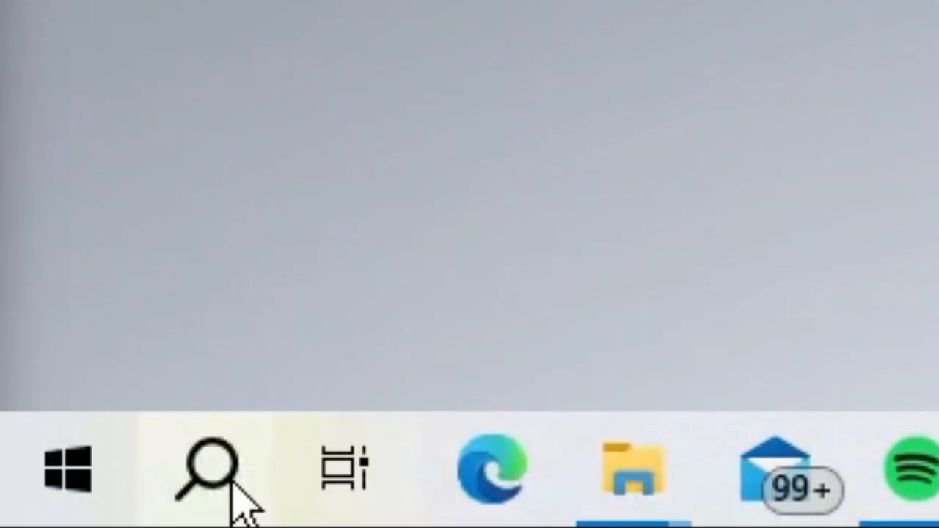
pyautogui.write('dow')
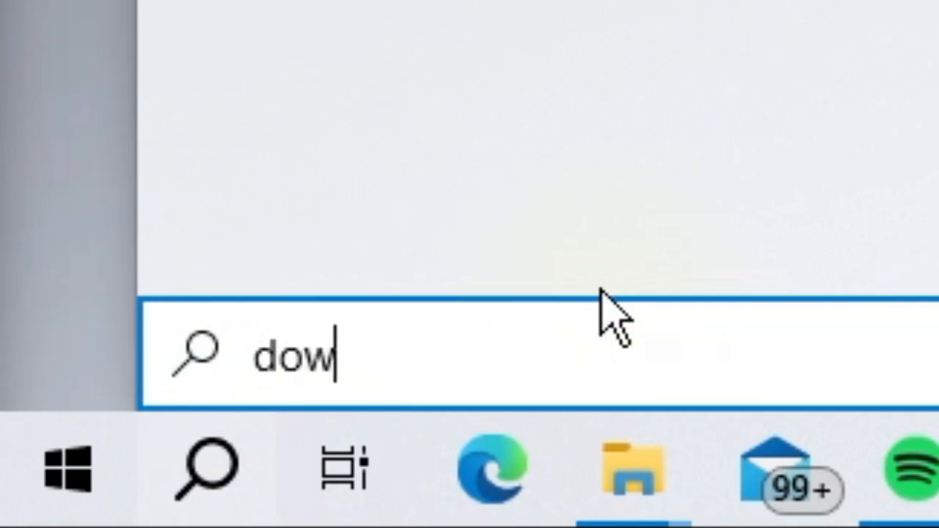
pyautogui.write('nloads')
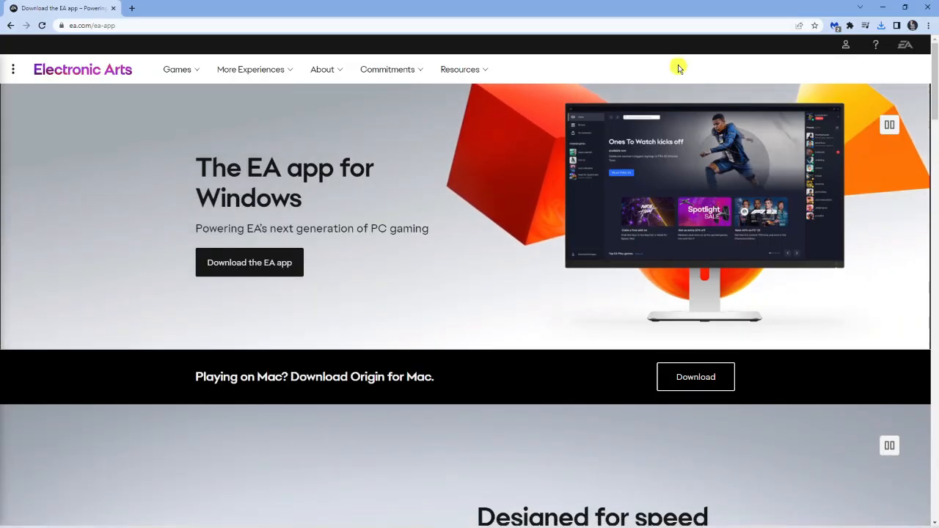
# - Run the EA app installer and start the download with 'Let's go'
pyautogui.click(880, 25)
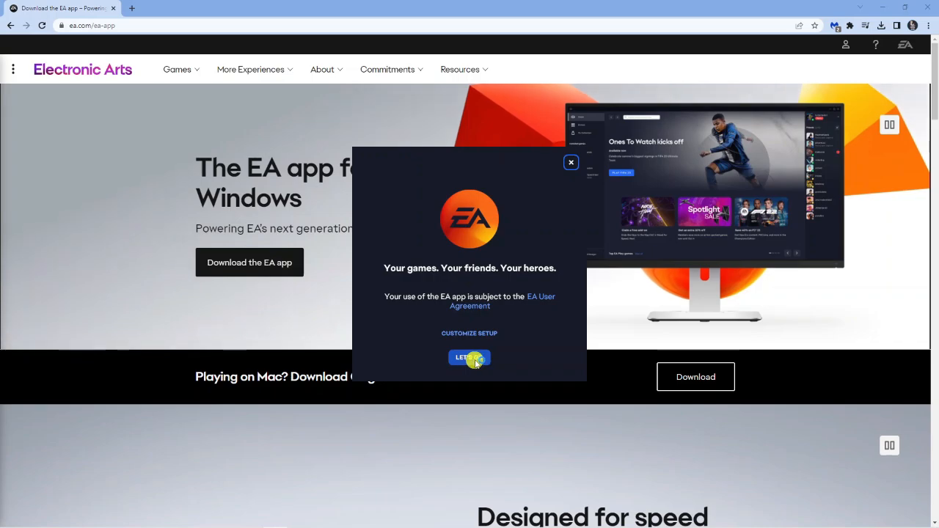
pyautogui.click(469, 358)
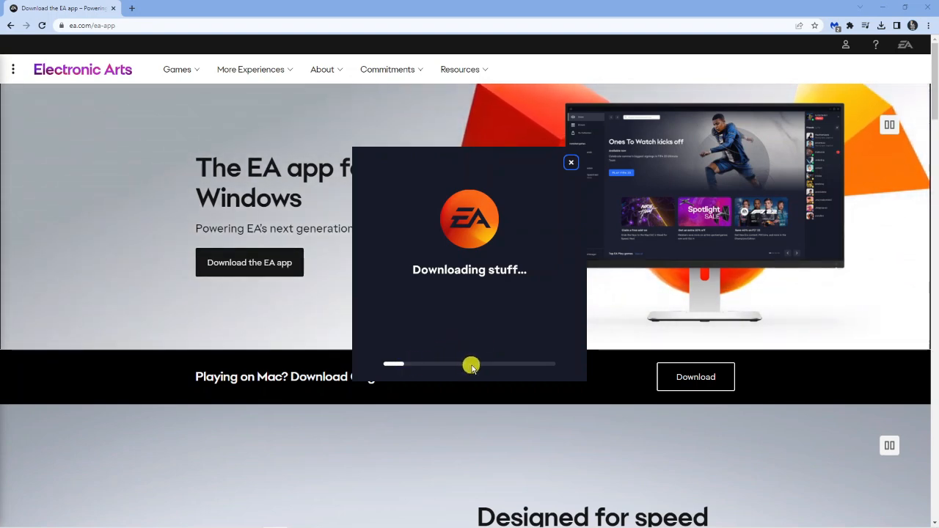
pyautogui.moveTo(544, 328)
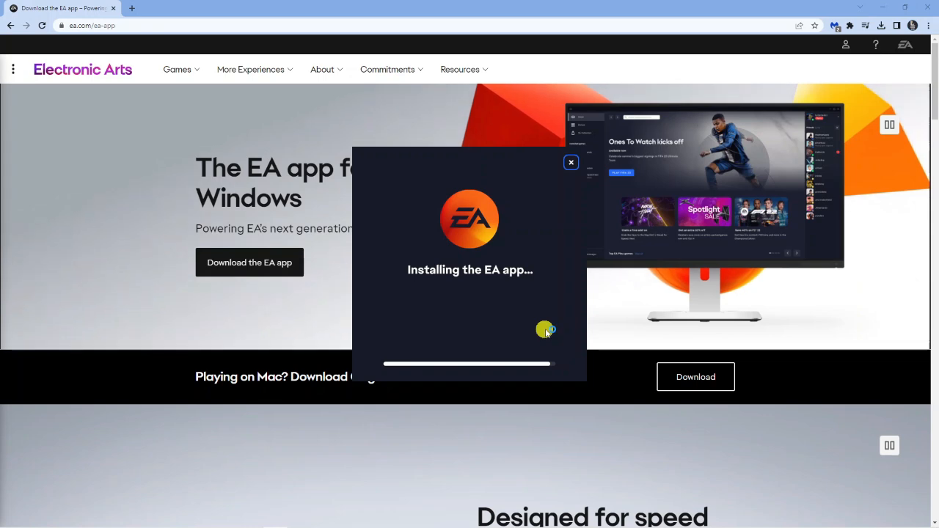
# - Let the installer finish and close, leaving the EA download page in Chrome
pyautogui.click(570, 161)
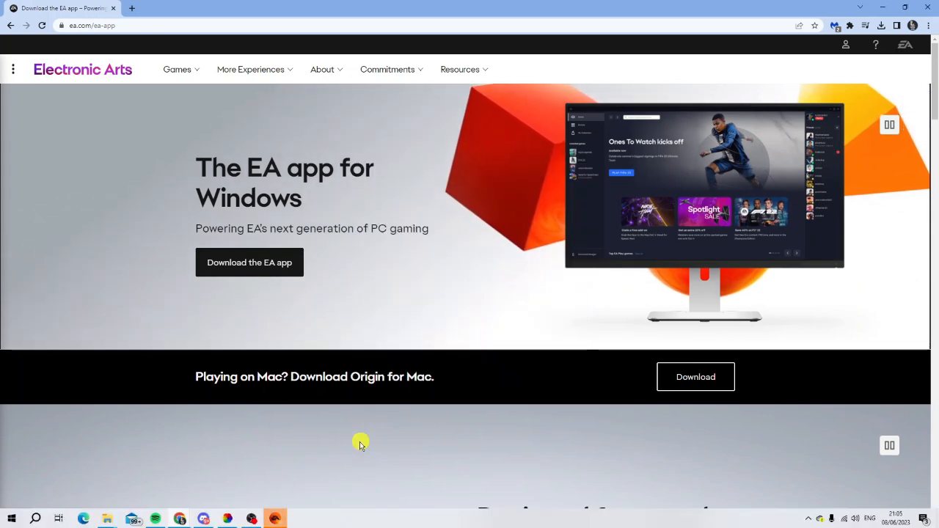
pyautogui.moveTo(393, 418)
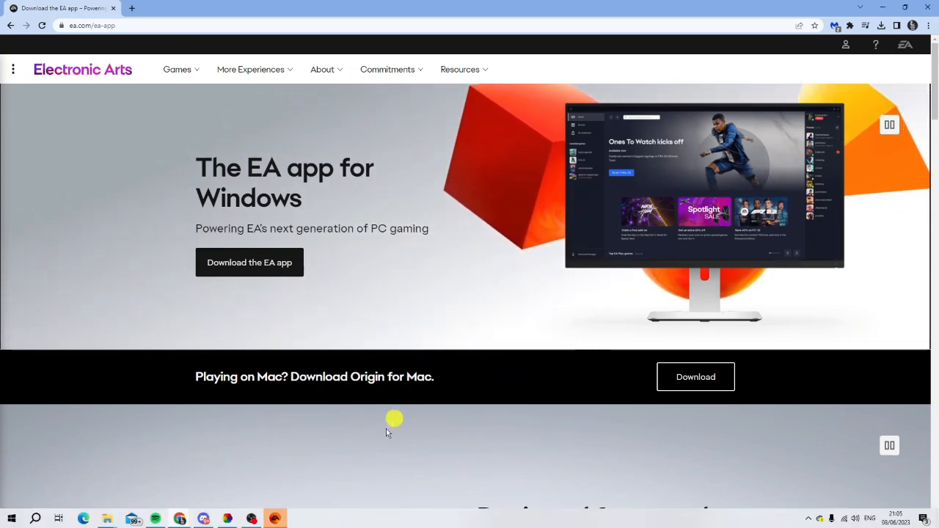
pyautogui.moveTo(330, 520)
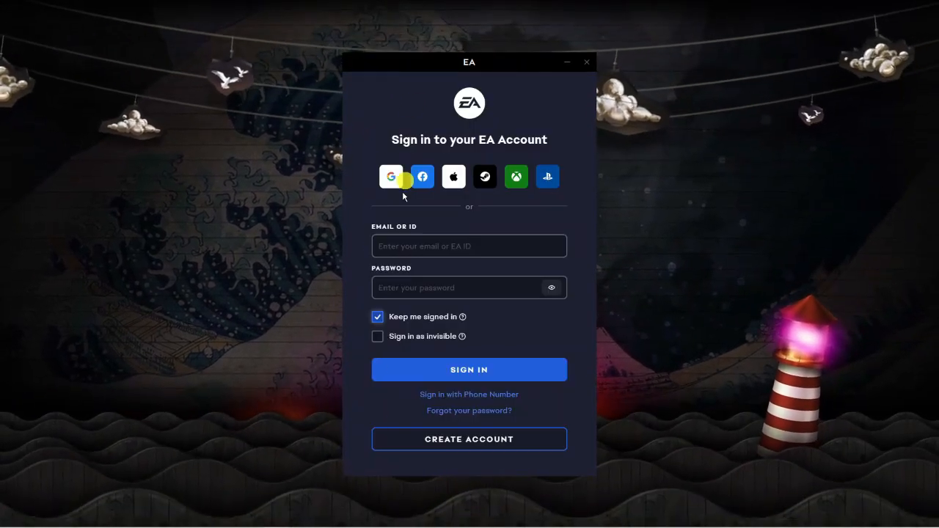
# - Sign in to the EA account with the 'techtutor' email and password to reach Home
pyautogui.click(469, 246)
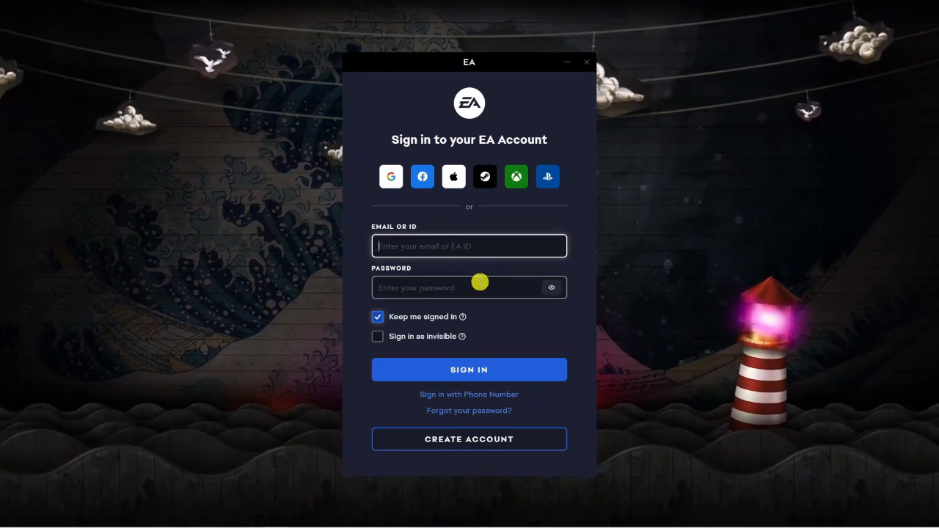
pyautogui.moveTo(469, 439)
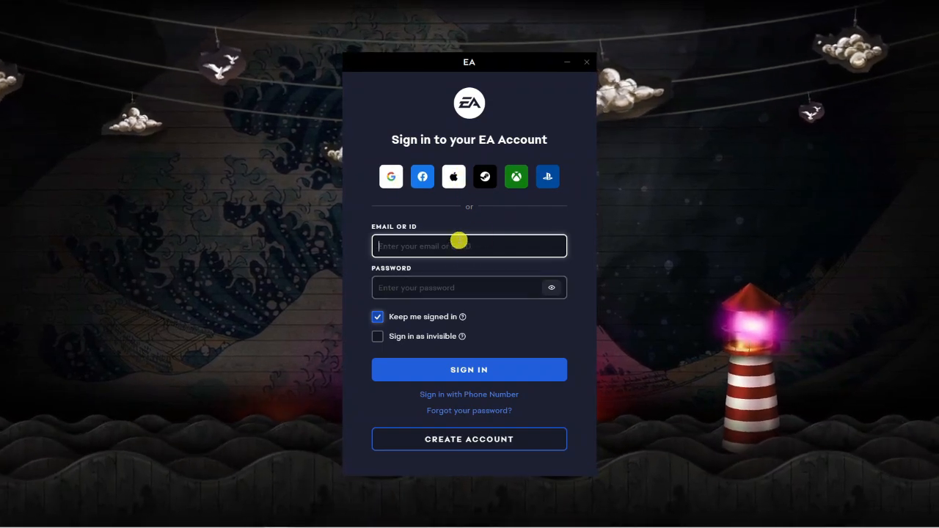
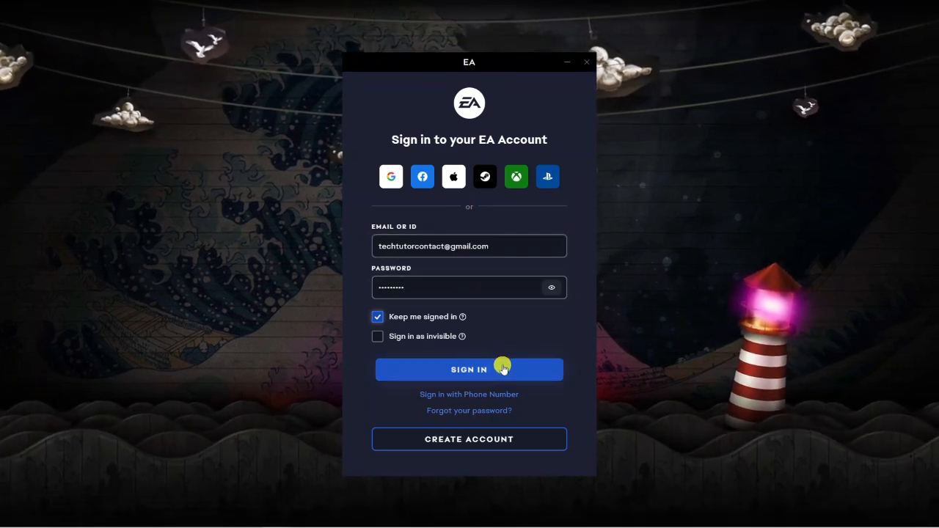
pyautogui.click(469, 369)
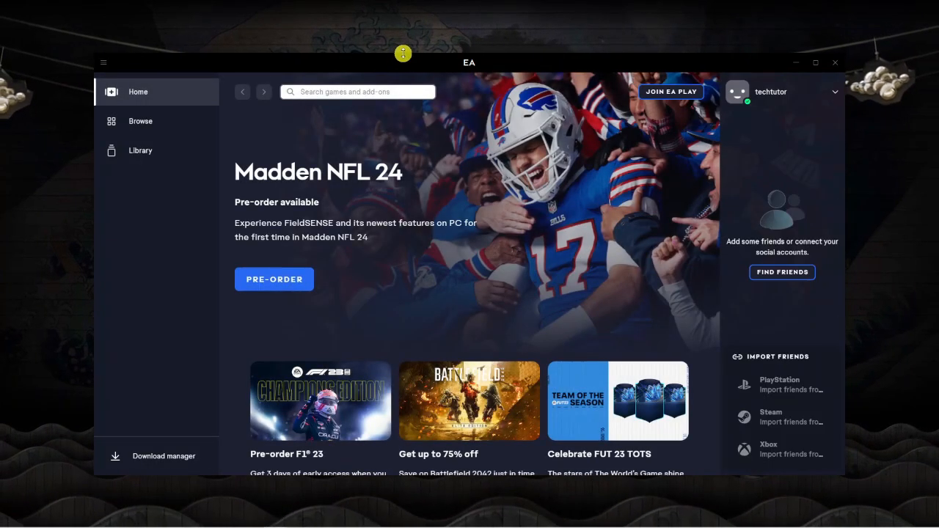
pyautogui.click(141, 150)
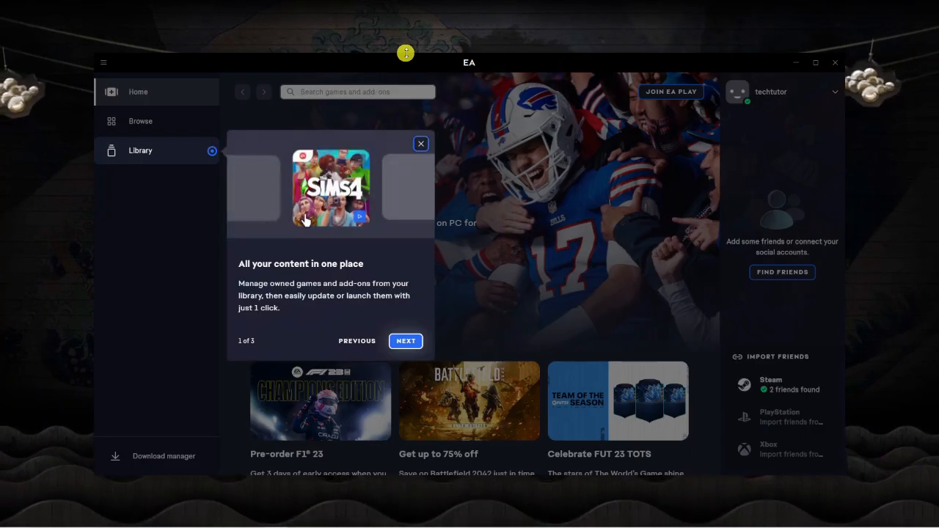
pyautogui.click(419, 144)
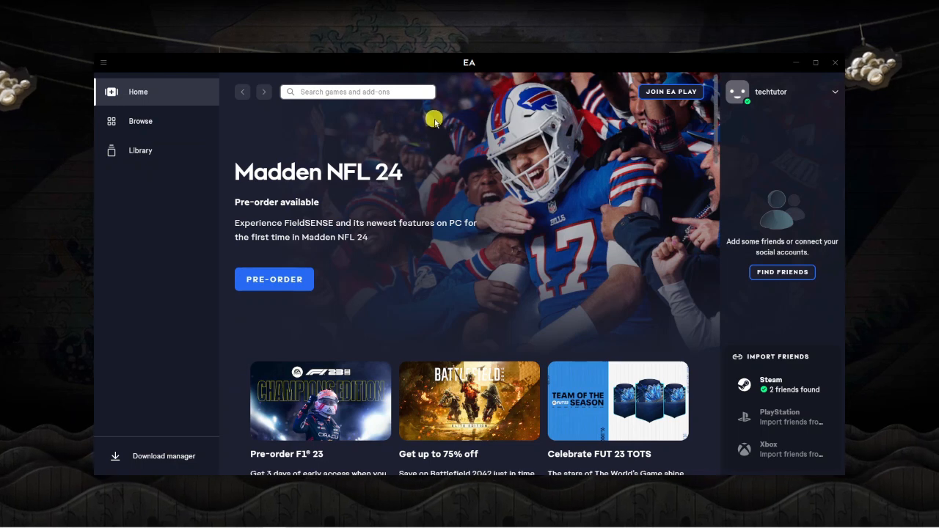
pyautogui.moveTo(150, 144)
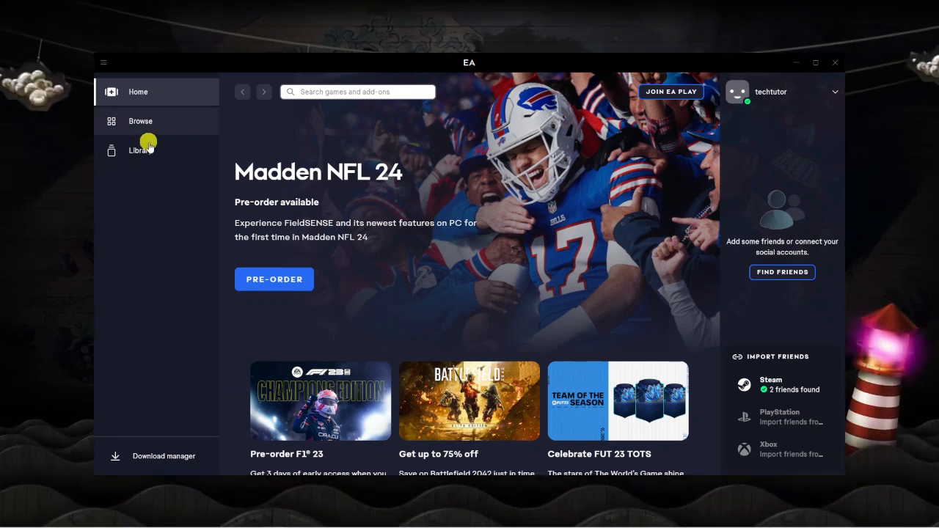
pyautogui.click(140, 149)
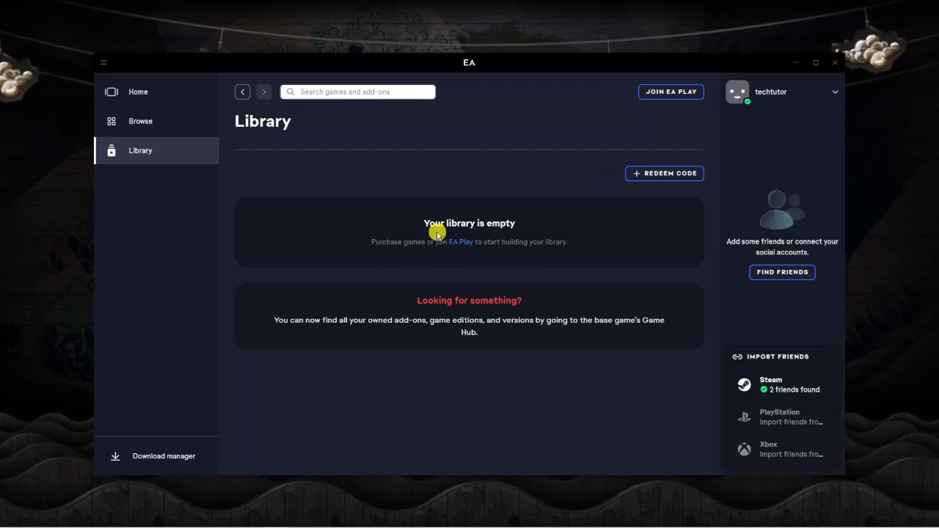
pyautogui.click(138, 90)
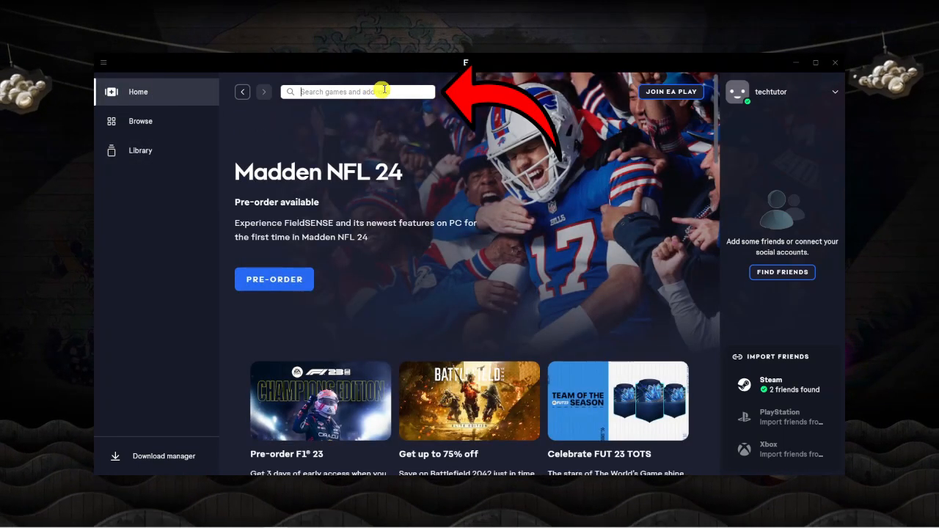
pyautogui.write('fifa')
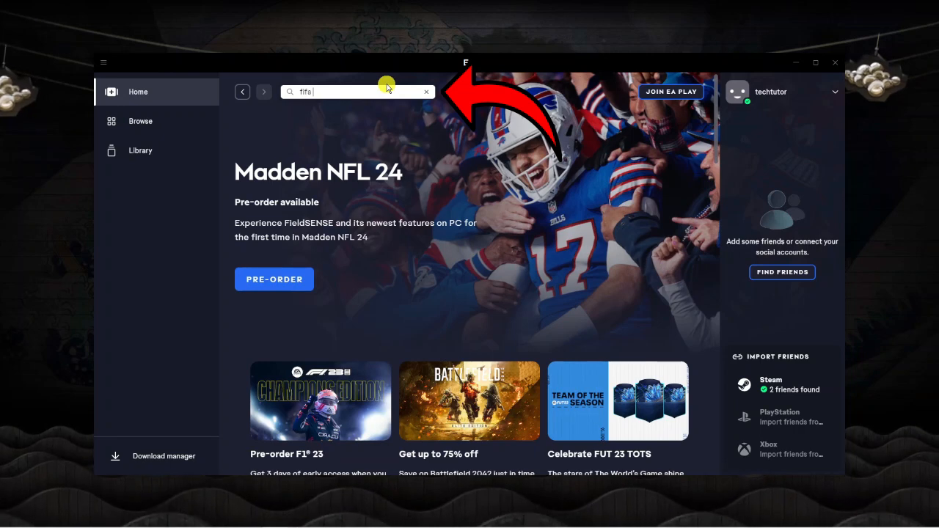
pyautogui.write('23')
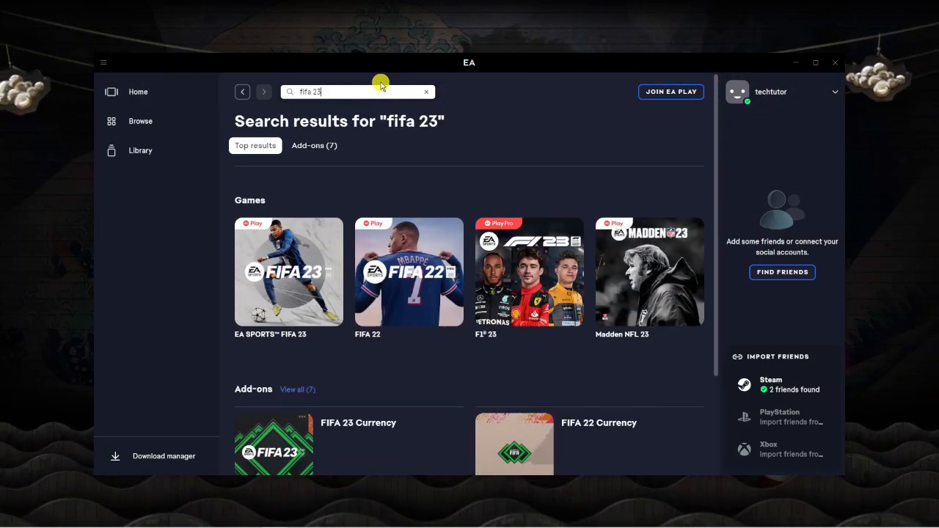
pyautogui.moveTo(287, 267)
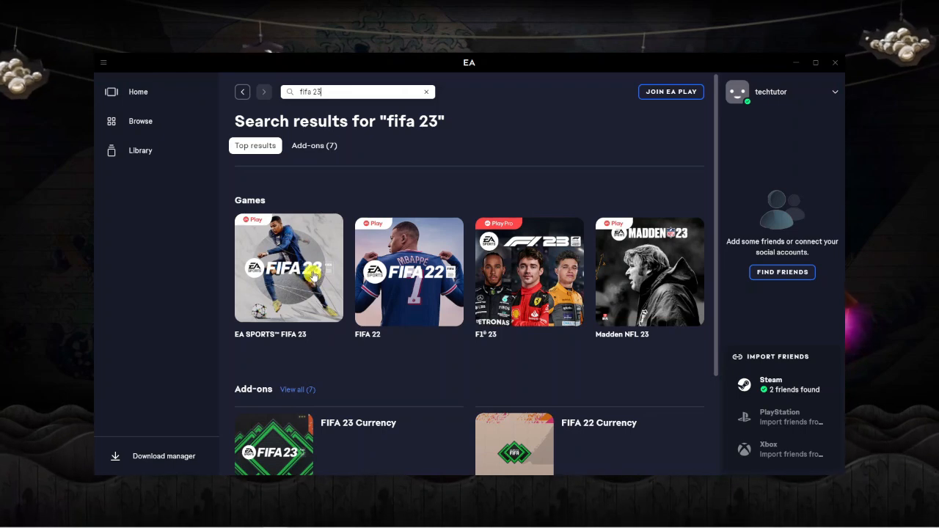
pyautogui.click(287, 271)
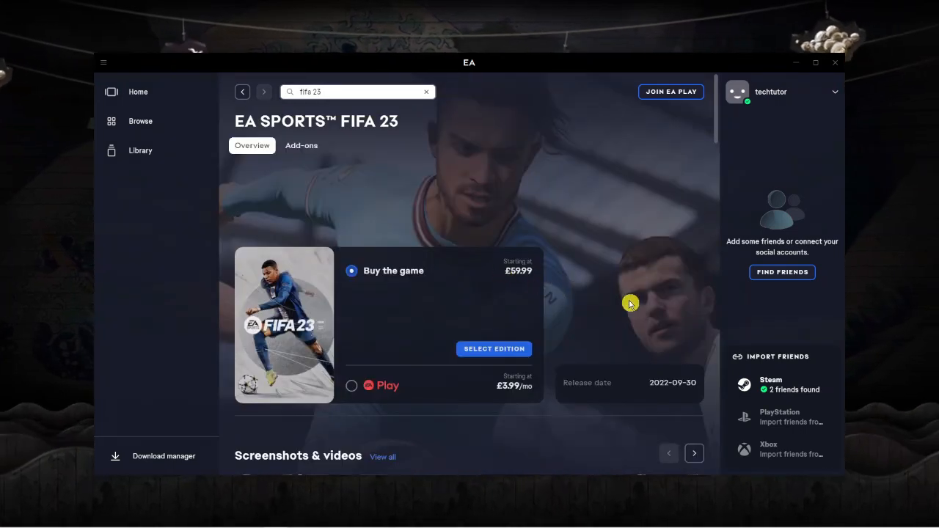
pyautogui.moveTo(536, 276)
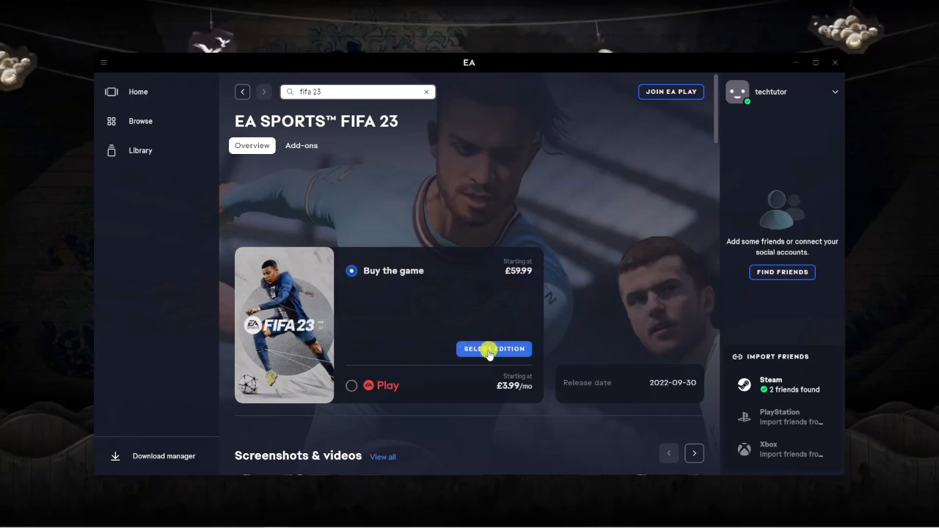
pyautogui.moveTo(399, 391)
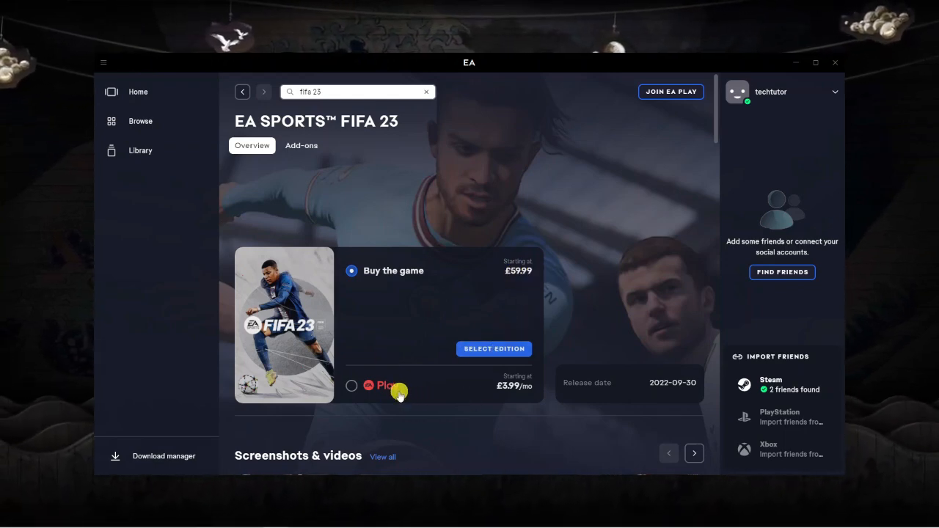
pyautogui.moveTo(341, 308)
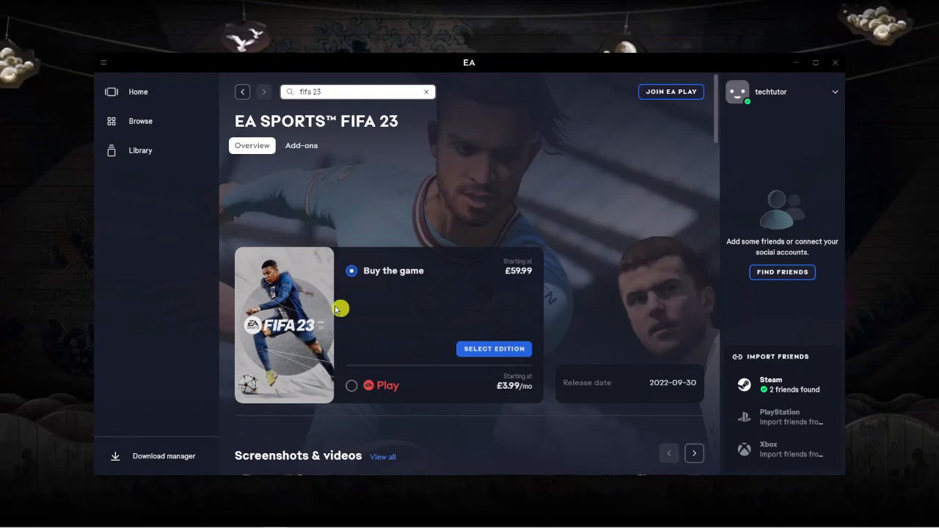
pyautogui.moveTo(469, 328)
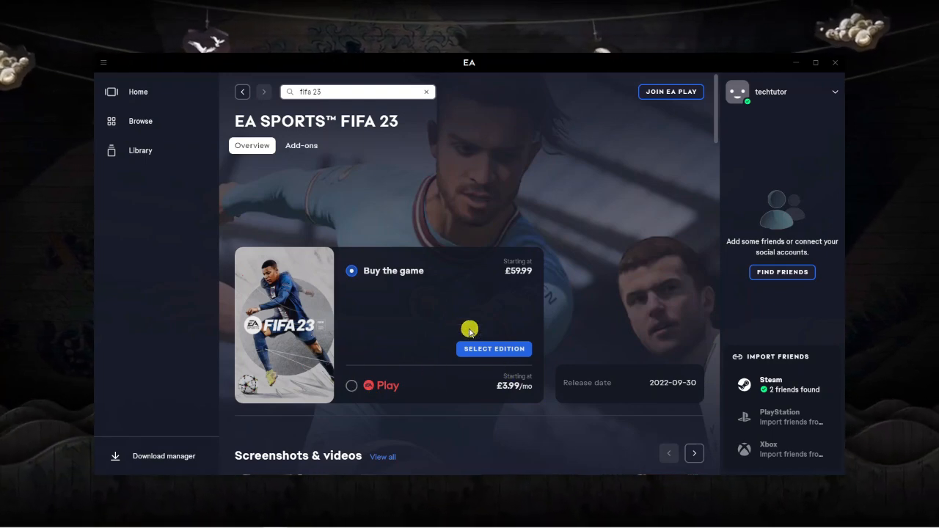
pyautogui.moveTo(445, 340)
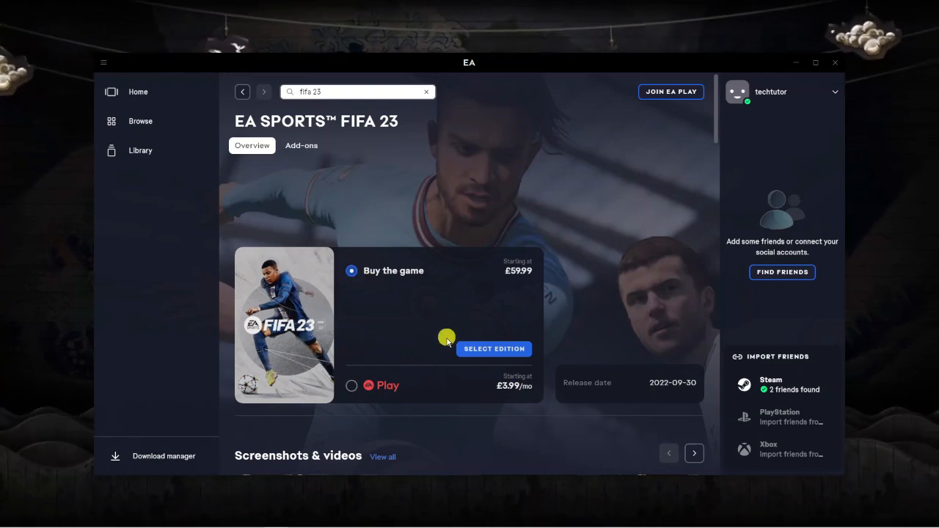
pyautogui.moveTo(484, 351)
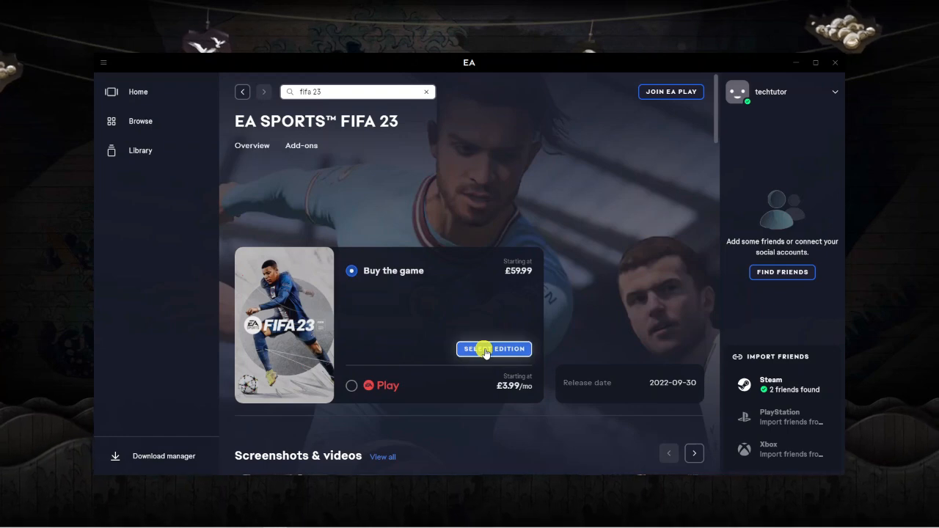
# - Open the FIFA 23 'Choose your edition' page via SELECT EDITION
pyautogui.click(493, 349)
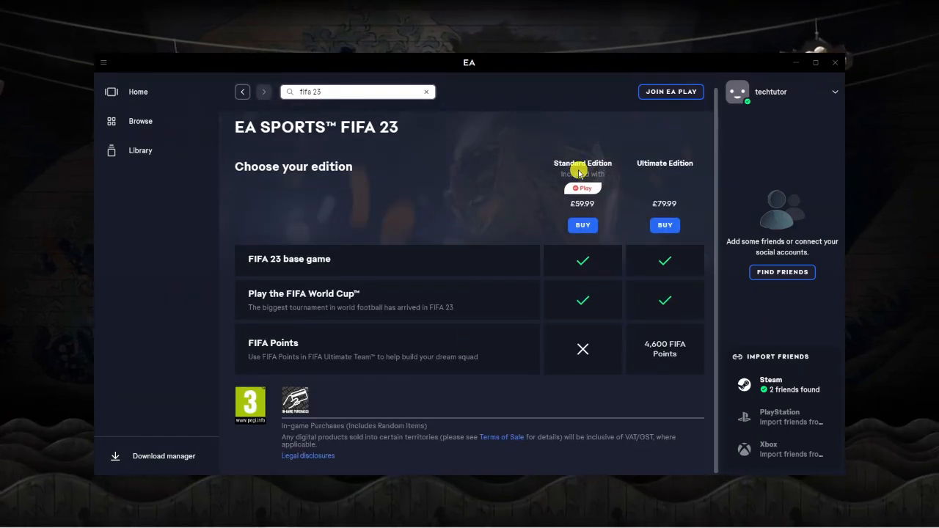
pyautogui.moveTo(682, 166)
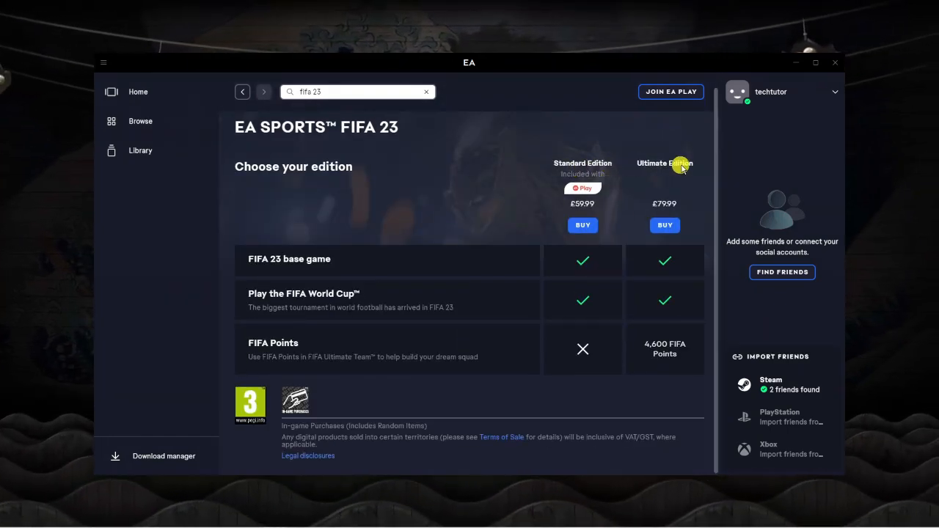
pyautogui.moveTo(418, 381)
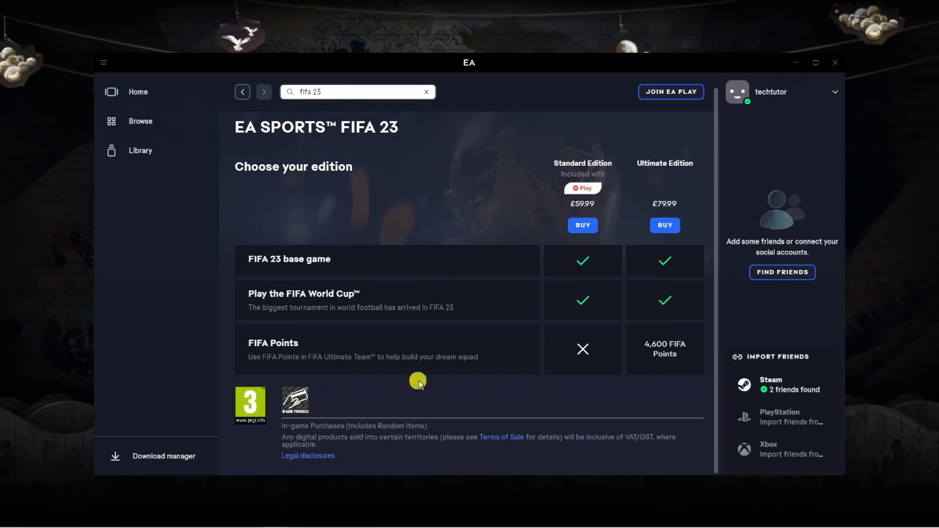
pyautogui.moveTo(643, 208)
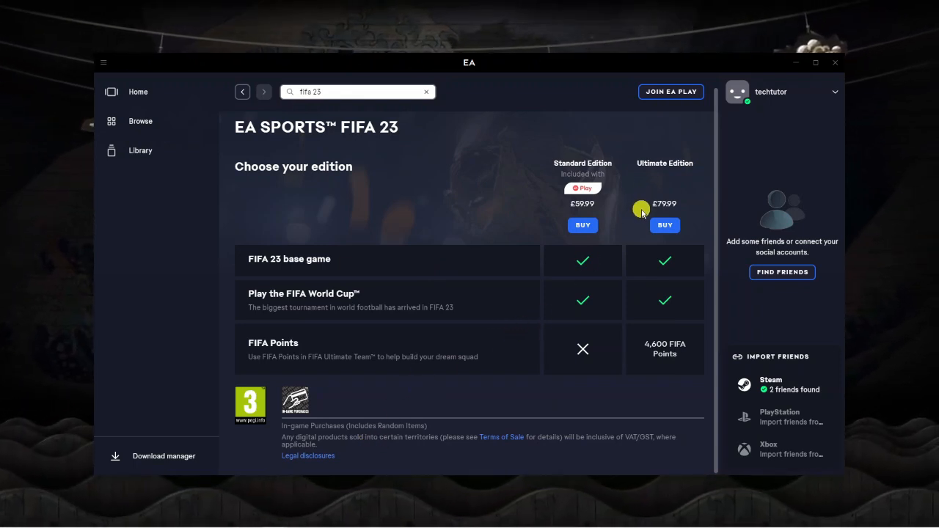
pyautogui.moveTo(640, 241)
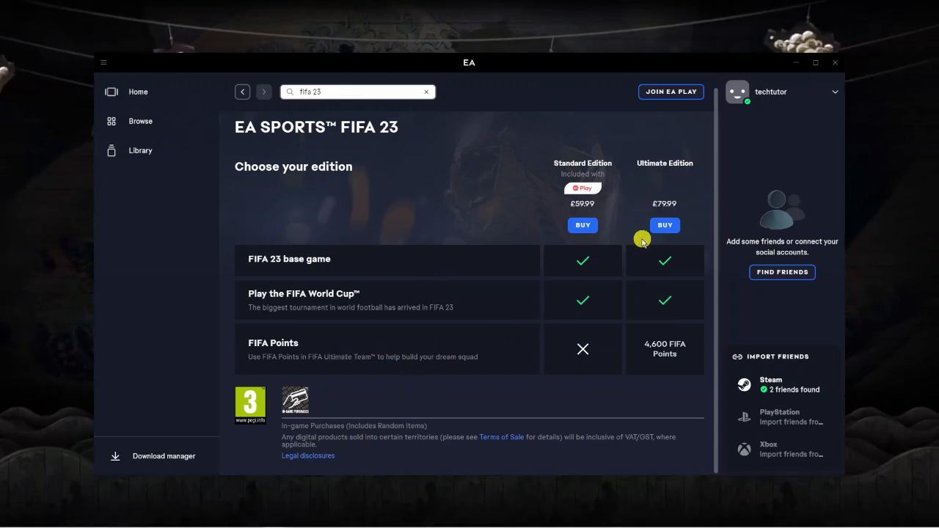
pyautogui.moveTo(671, 358)
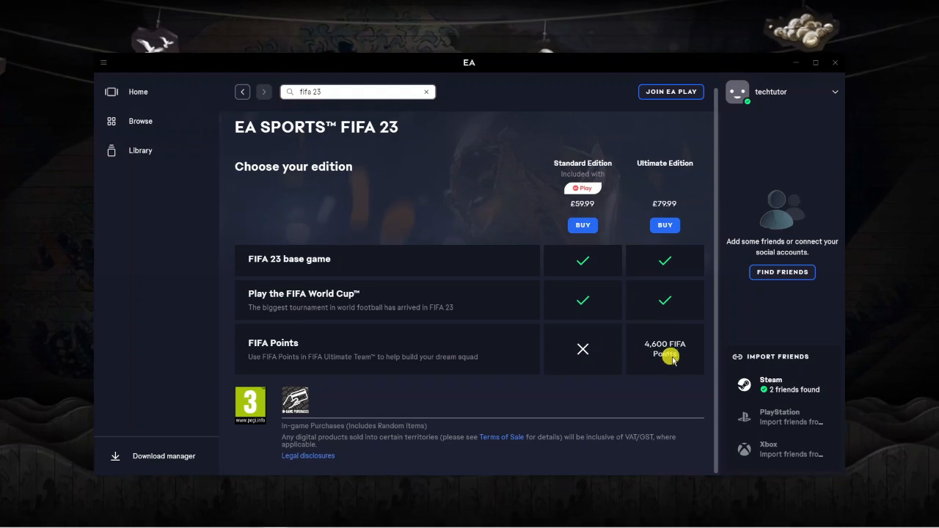
pyautogui.moveTo(601, 220)
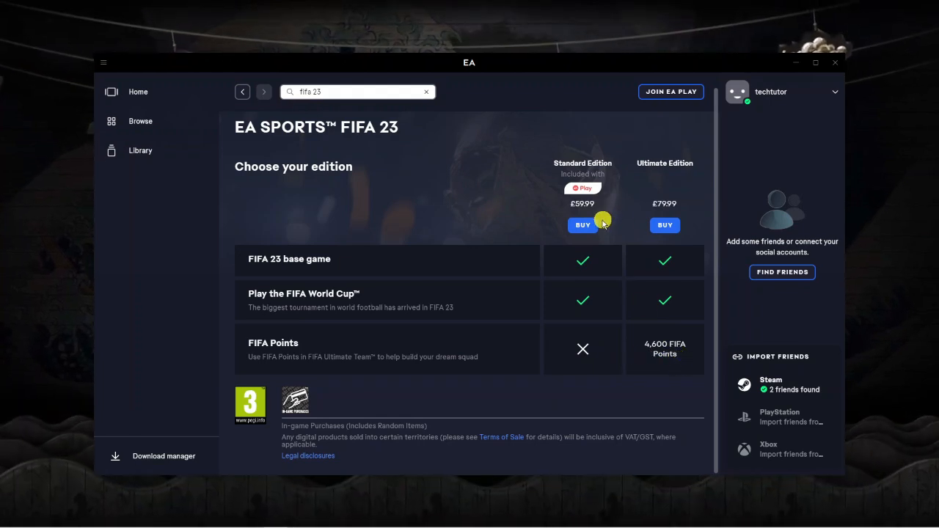
pyautogui.moveTo(594, 233)
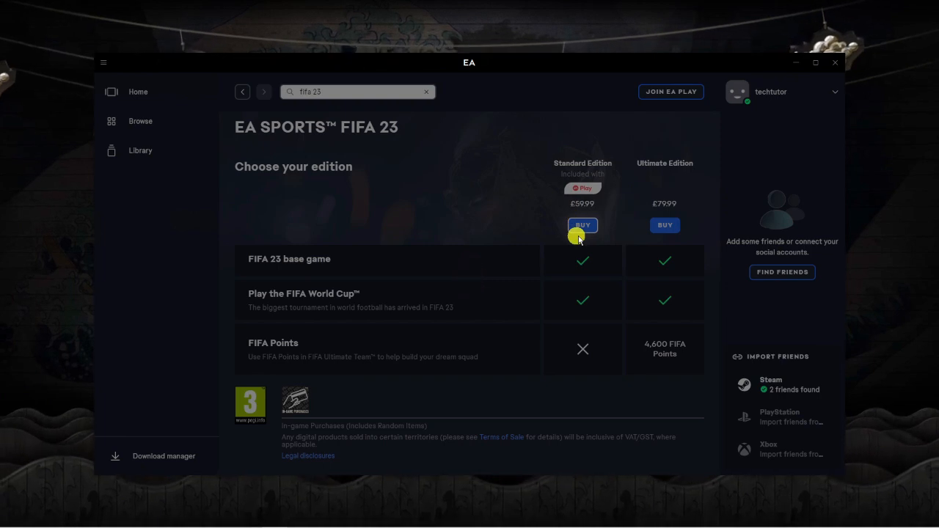
# - Buy the FIFA 23 Standard Edition and review card, PayPal and EA Wallet payment options
pyautogui.click(582, 226)
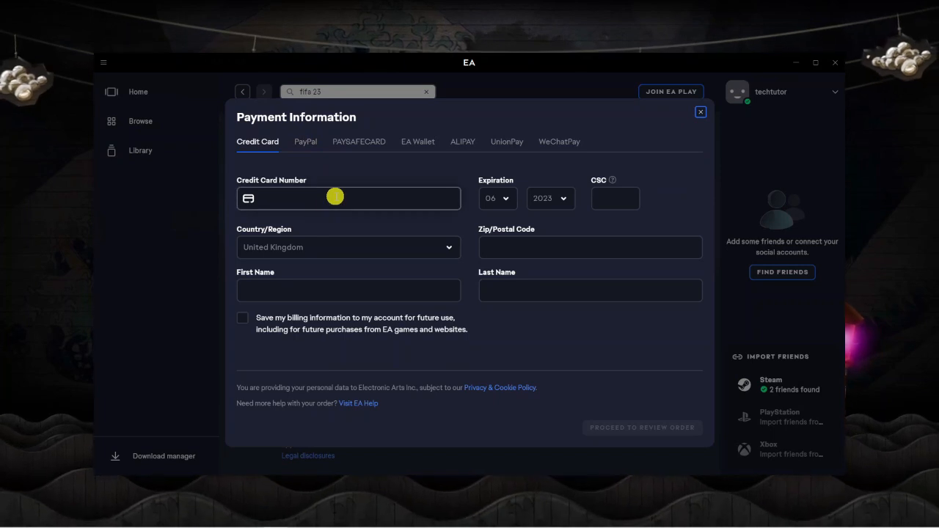
pyautogui.click(305, 141)
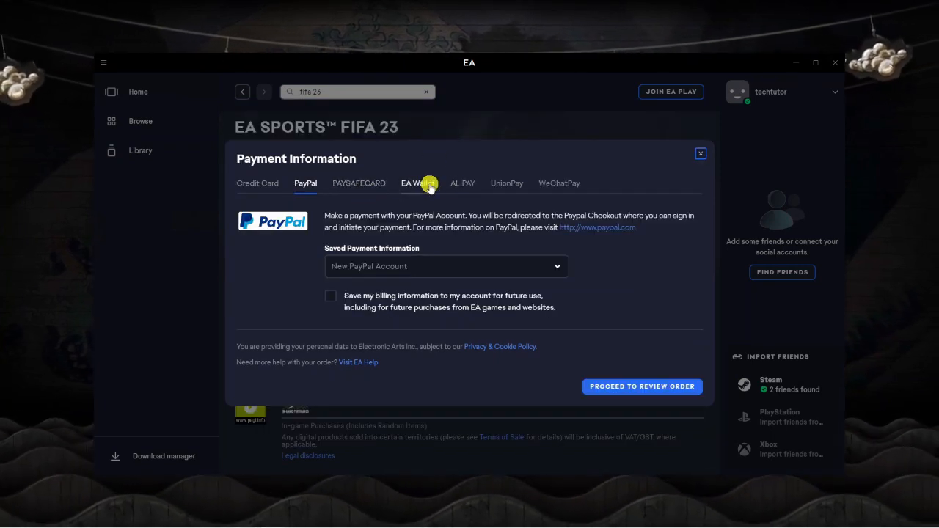
pyautogui.click(416, 183)
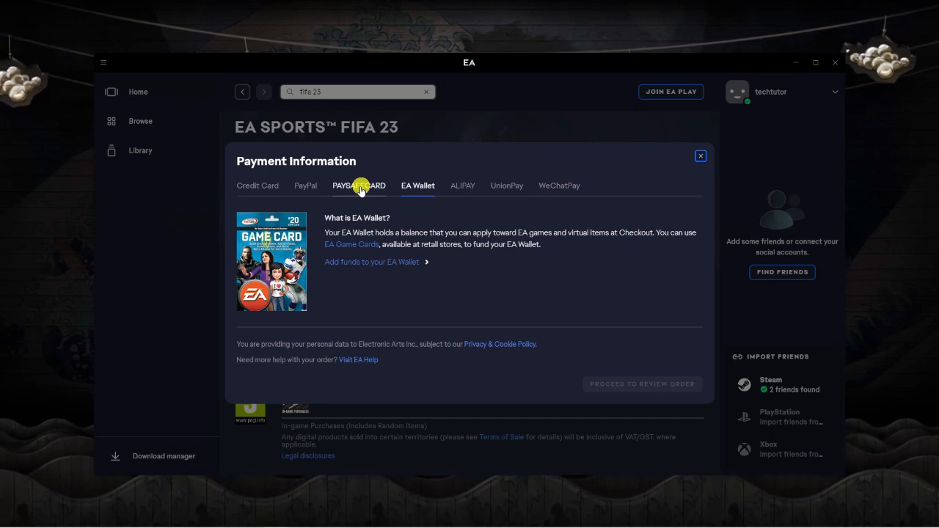
pyautogui.click(358, 185)
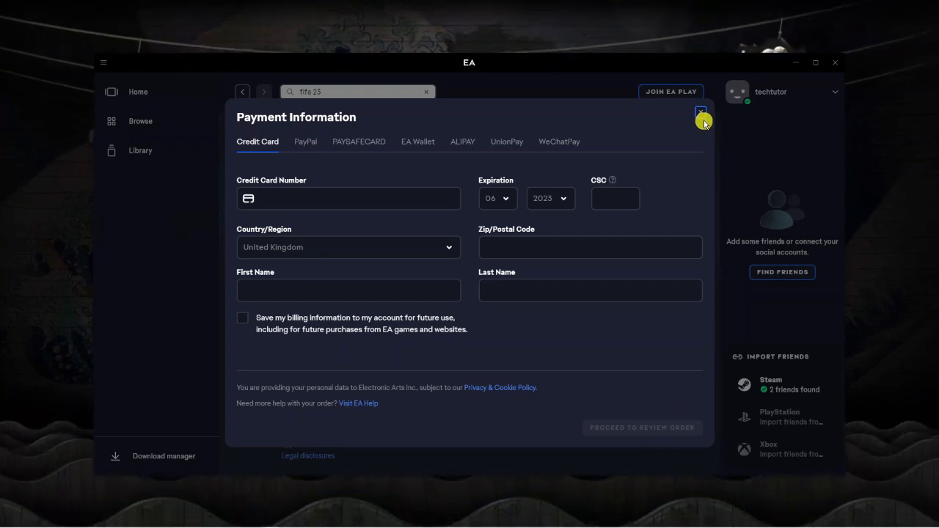
# - Close the Payment Information form without paying, back to the edition chooser
pyautogui.click(701, 115)
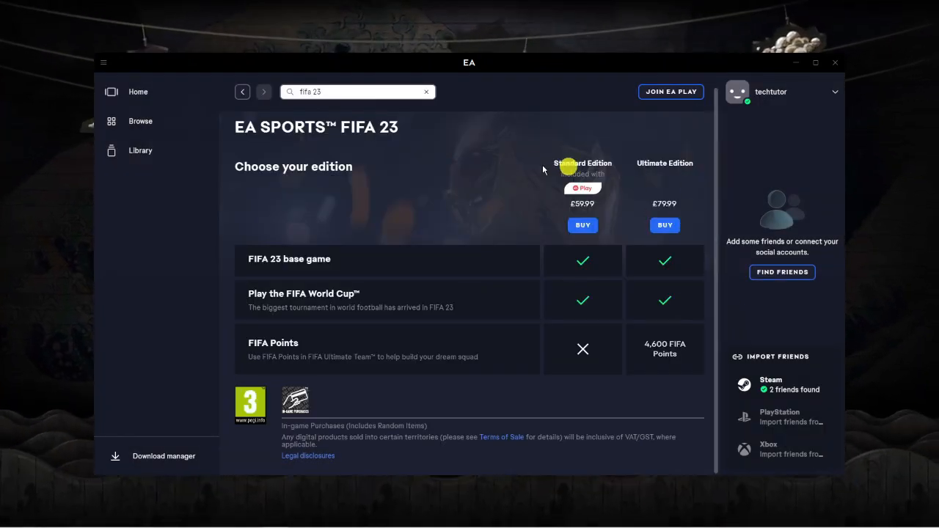
pyautogui.moveTo(468, 197)
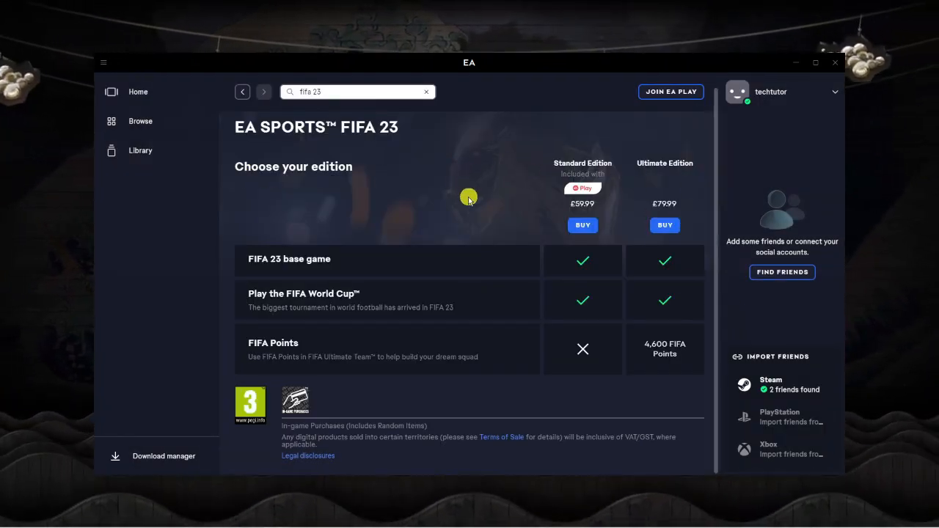
pyautogui.moveTo(308, 235)
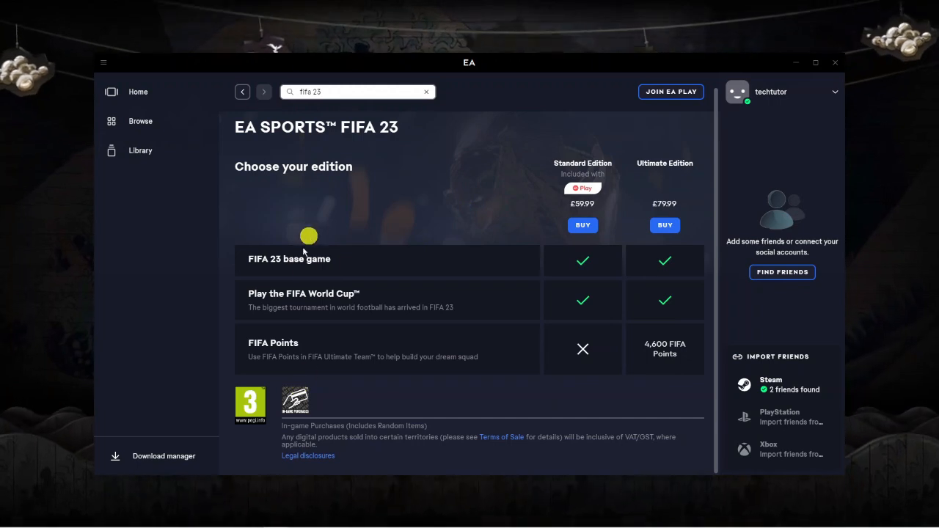
pyautogui.moveTo(226, 460)
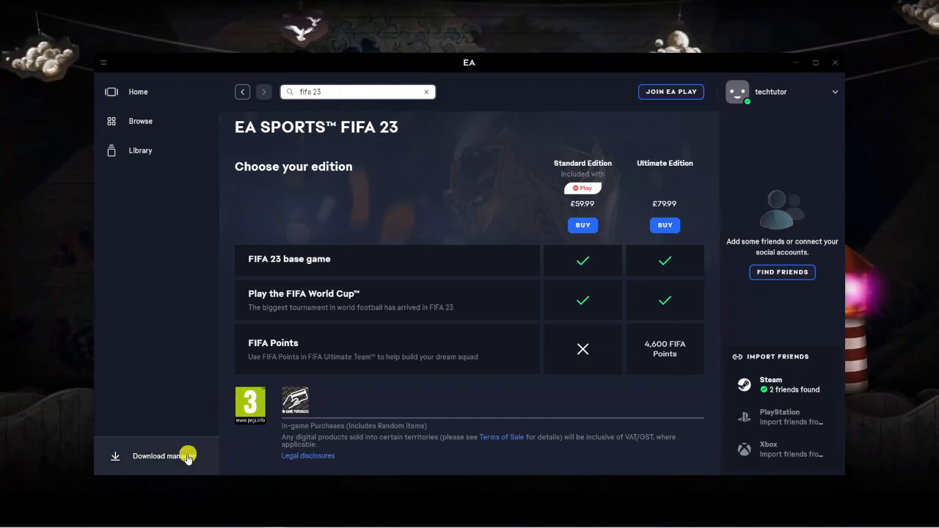
# - Check the empty Download manager, then view the empty Library page
pyautogui.click(163, 455)
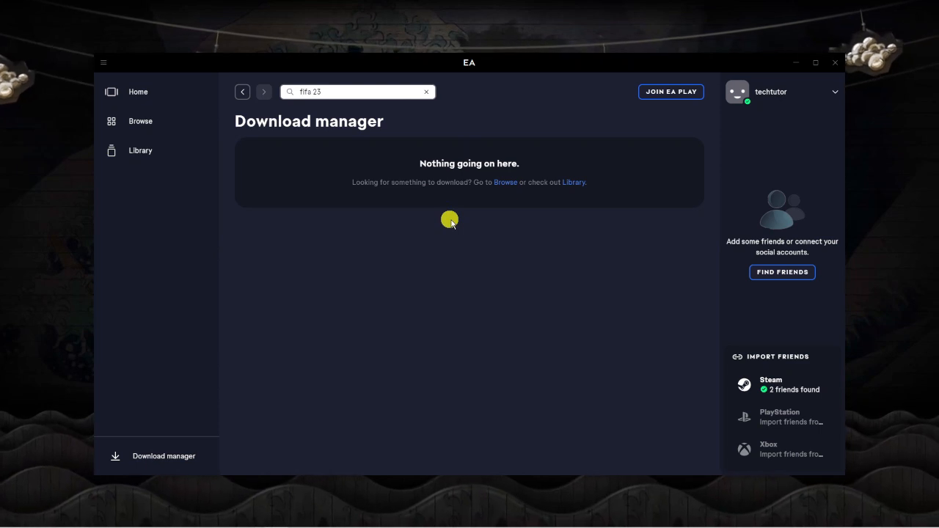
pyautogui.moveTo(139, 150)
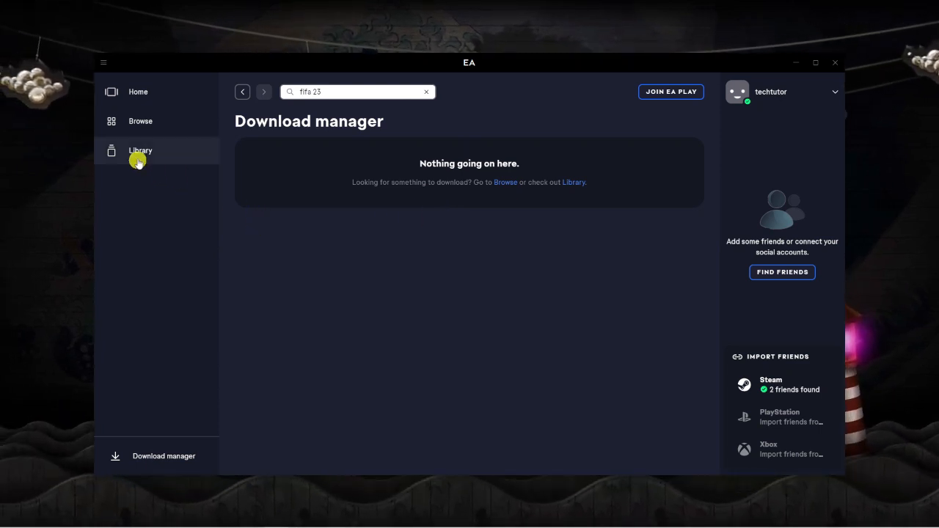
pyautogui.click(140, 150)
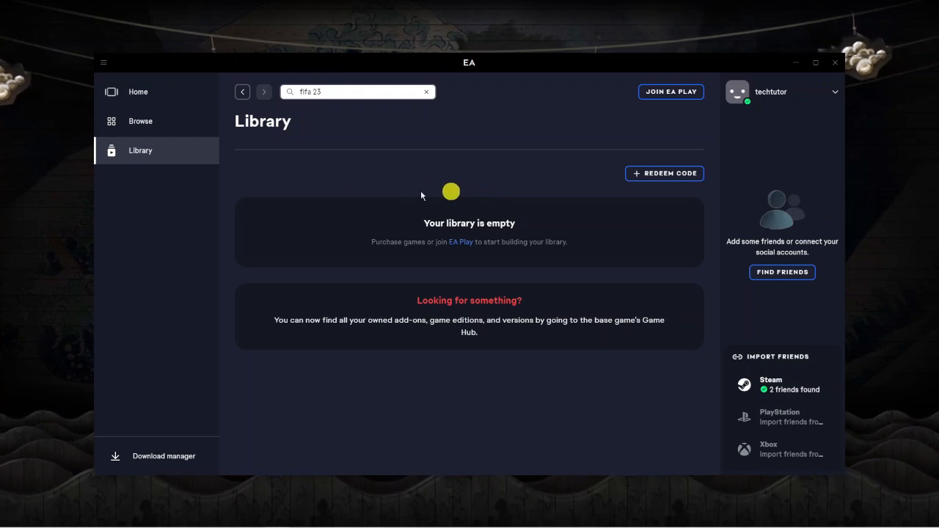
pyautogui.moveTo(367, 196)
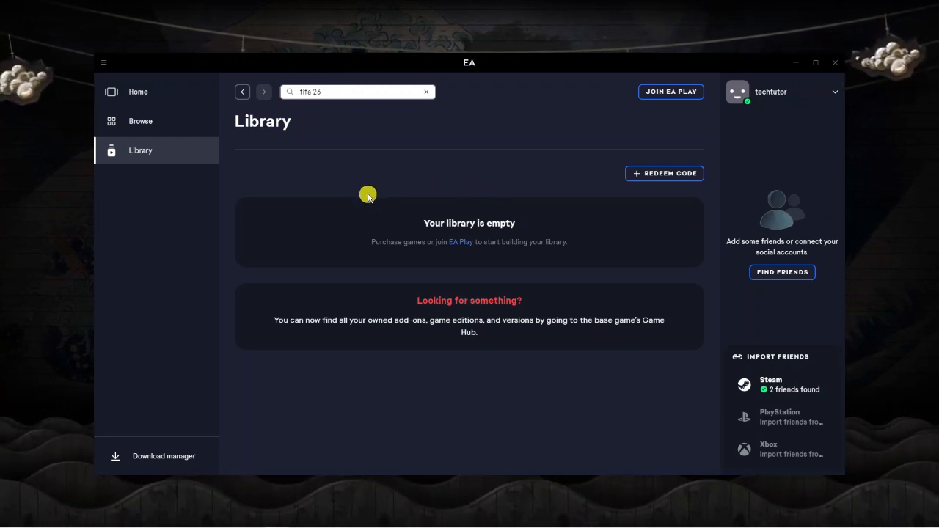
pyautogui.moveTo(528, 374)
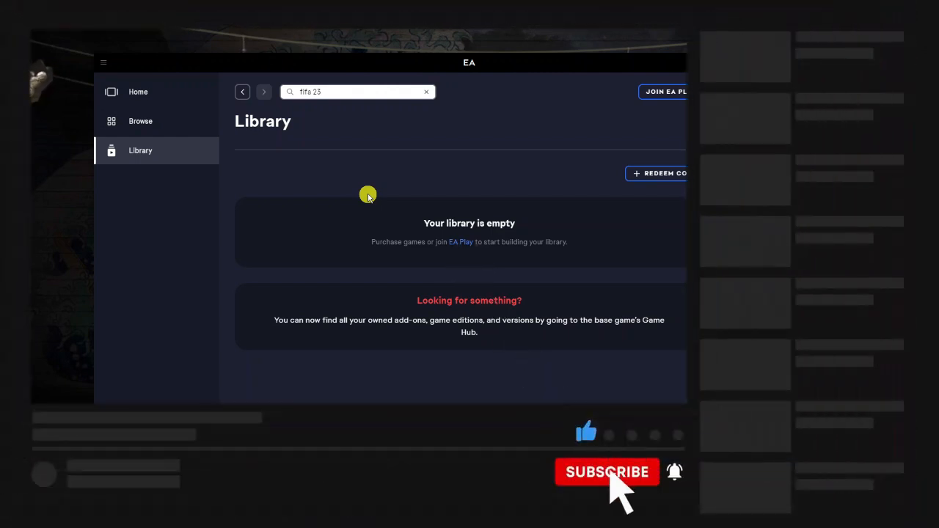
pyautogui.click(607, 472)
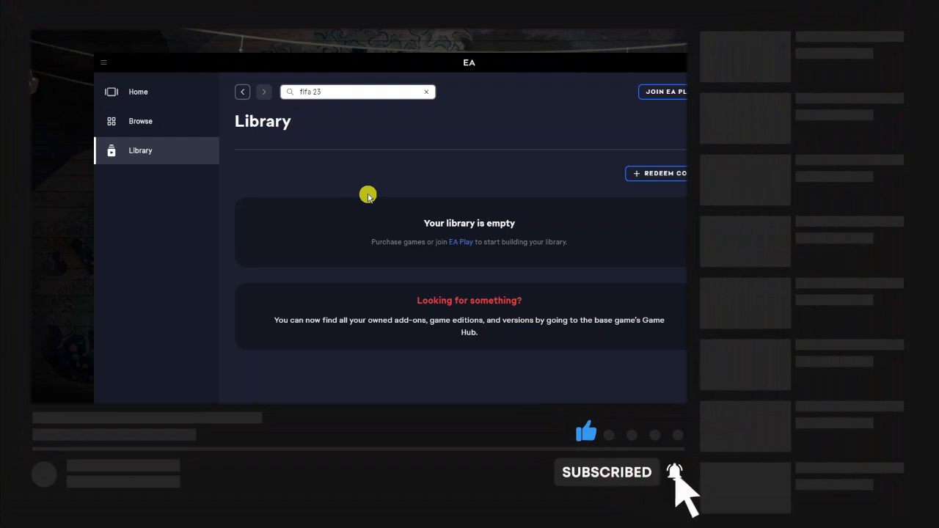
pyautogui.moveTo(481, 341)
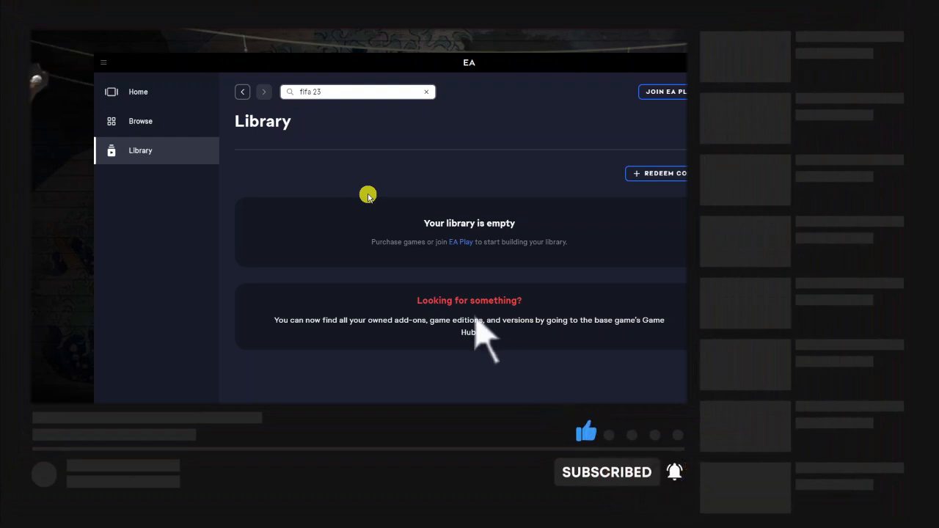